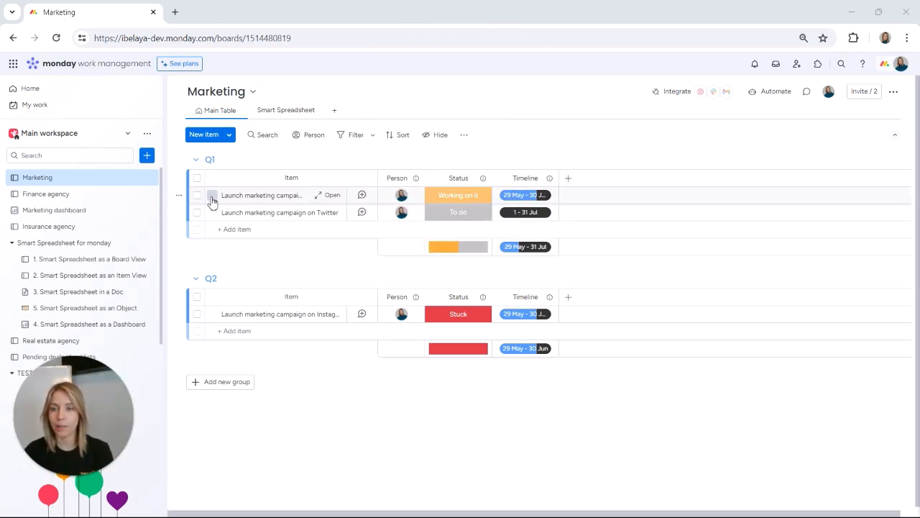
# Expand the Facebook campaign item to reveal its empty sub-items section.
pyautogui.click(213, 196)
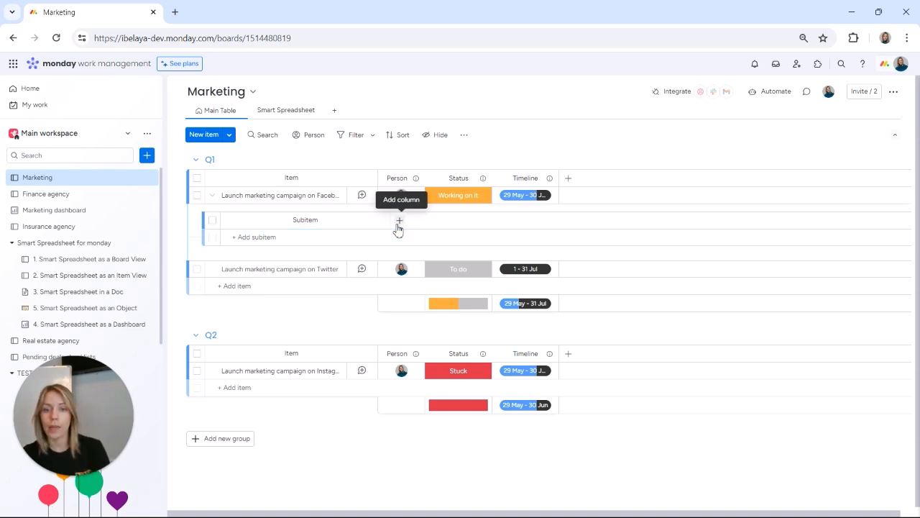
# Add People and Timeline columns to the Facebook campaign's sub-items.
pyautogui.click(400, 221)
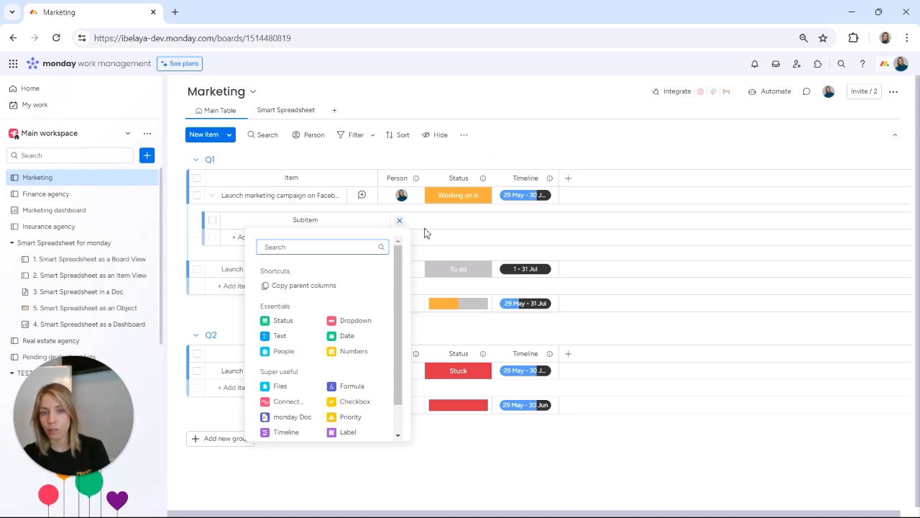
pyautogui.click(319, 247)
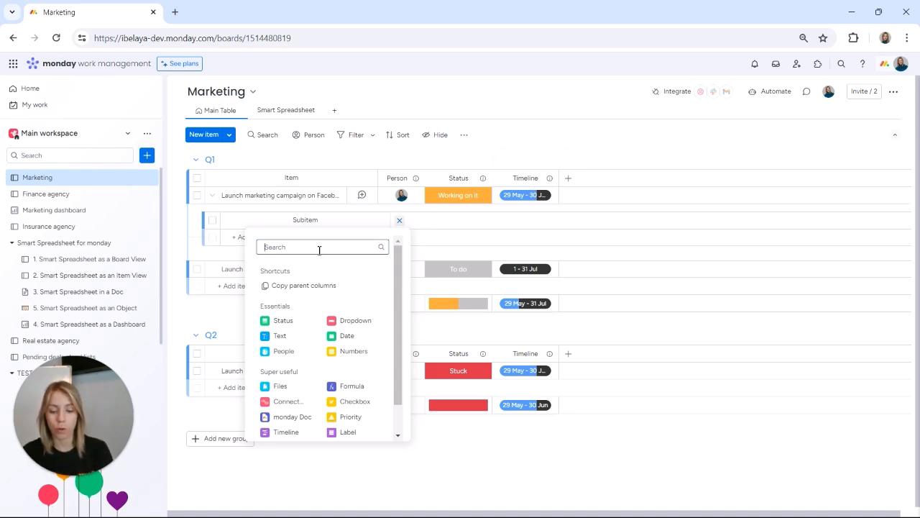
pyautogui.write('peop')
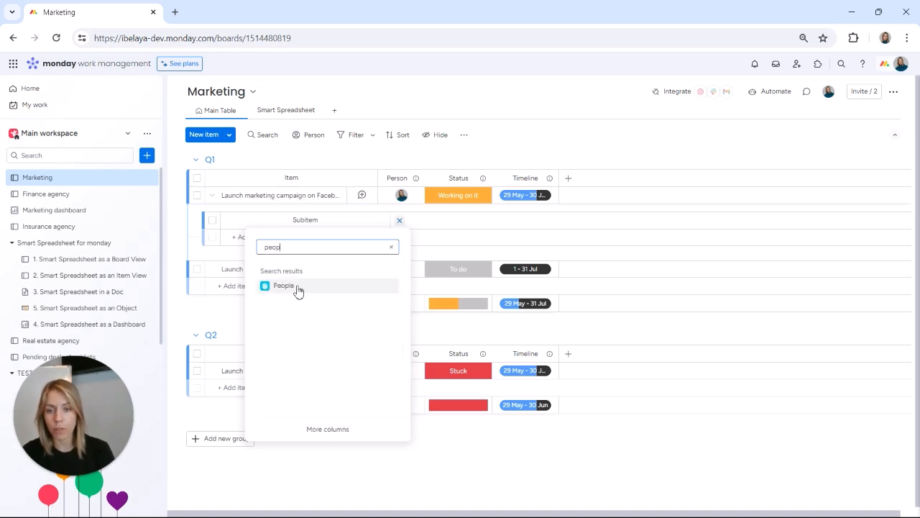
pyautogui.click(283, 285)
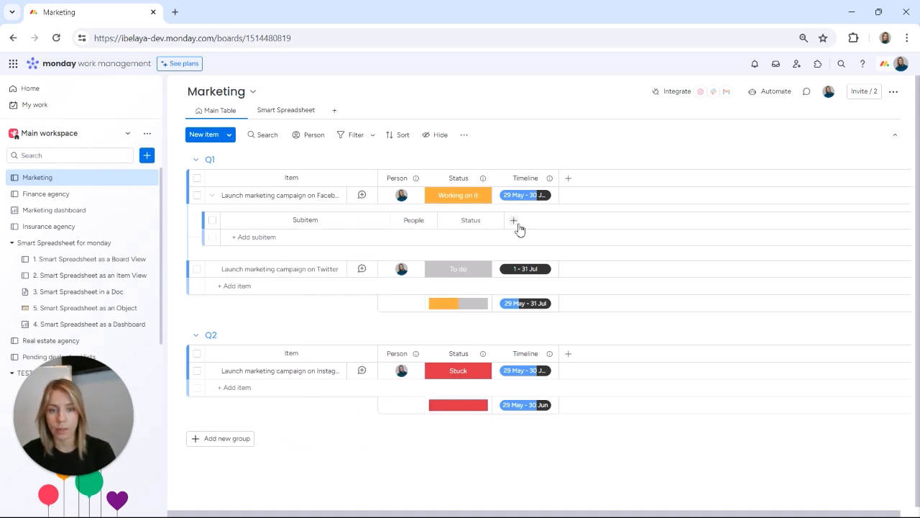
pyautogui.write('tim')
pyautogui.write('Develop content pla')
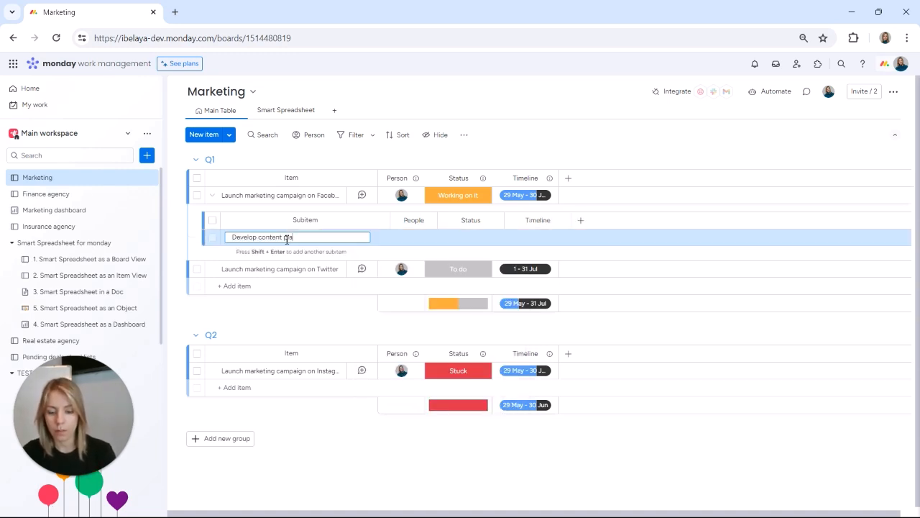
# Create the sub-item 'Develop content plan' and assign a person to it.
pyautogui.press('Enter')
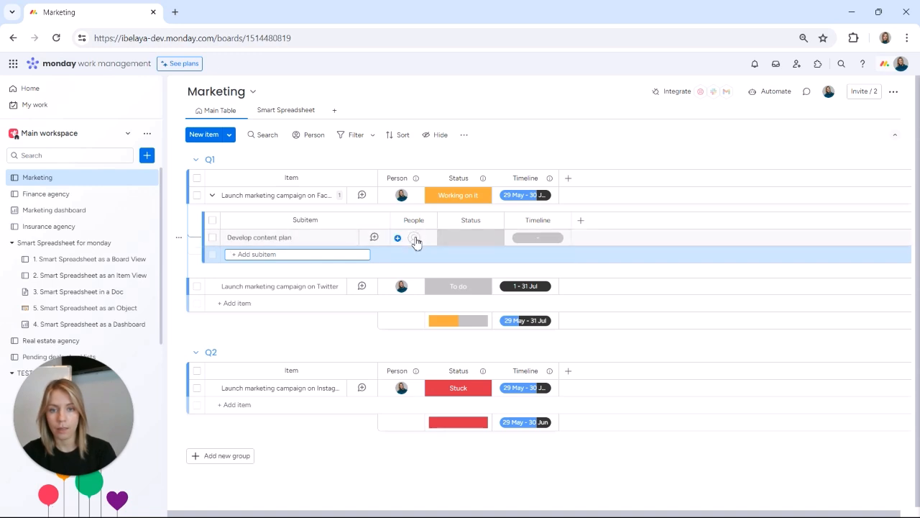
pyautogui.click(470, 238)
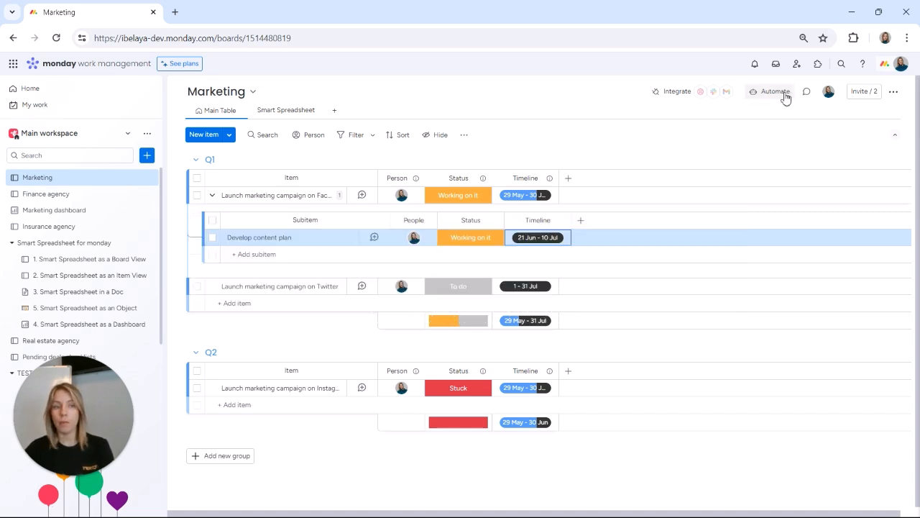
# Start a new board automation triggered when an item is created.
pyautogui.click(773, 92)
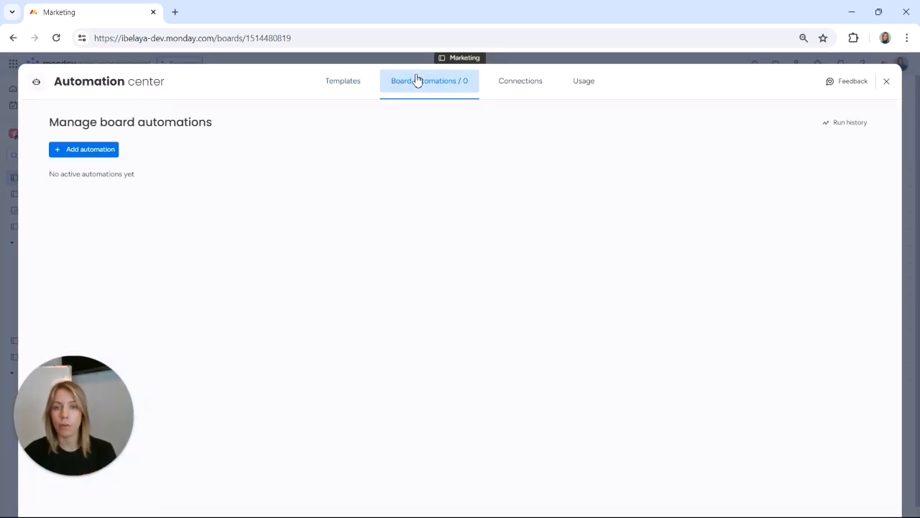
pyautogui.click(83, 148)
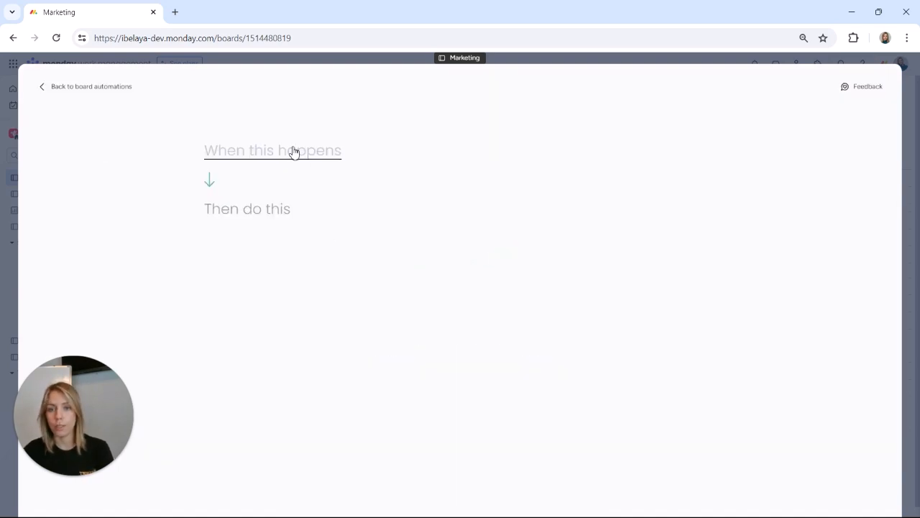
pyautogui.click(273, 151)
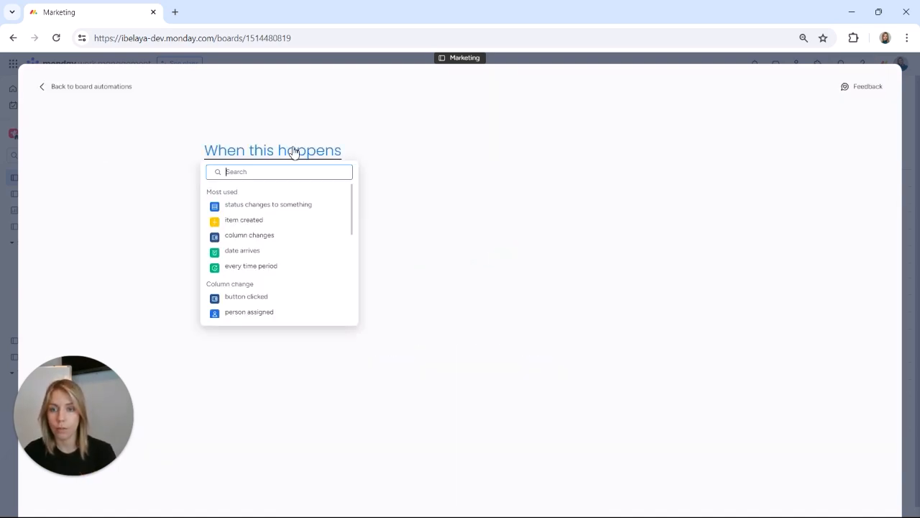
pyautogui.click(244, 218)
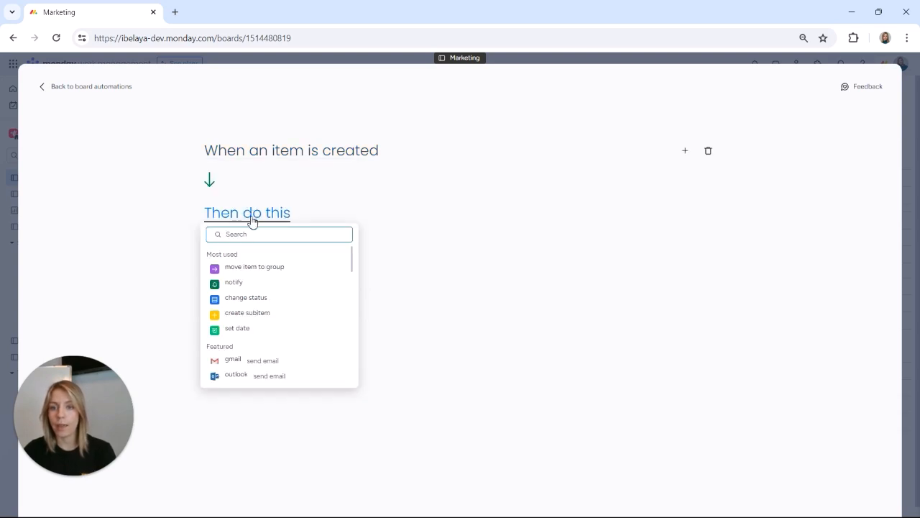
# Make the automation create a sub-item and save it as active.
pyautogui.write('sub')
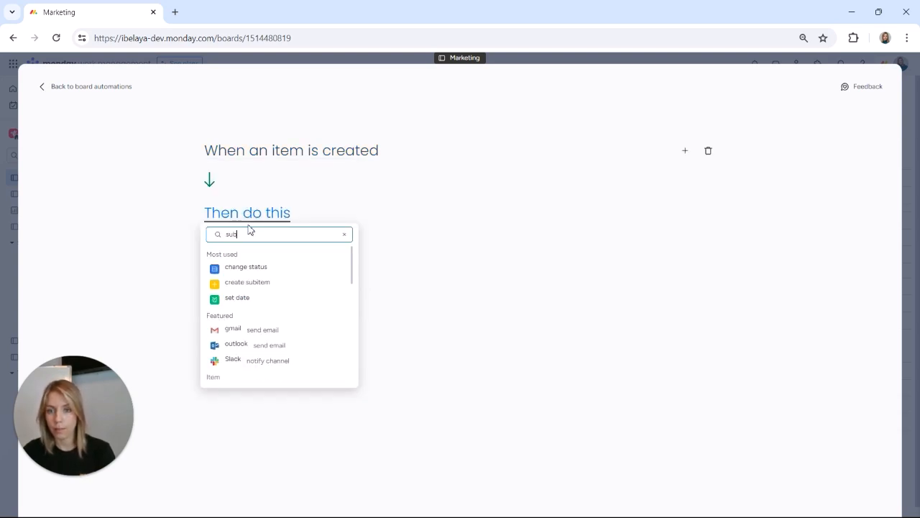
pyautogui.click(247, 282)
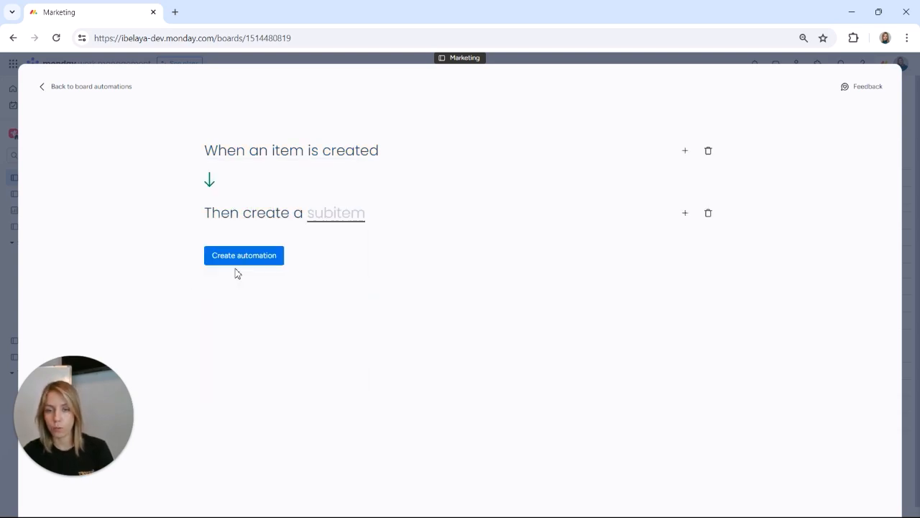
pyautogui.moveTo(336, 218)
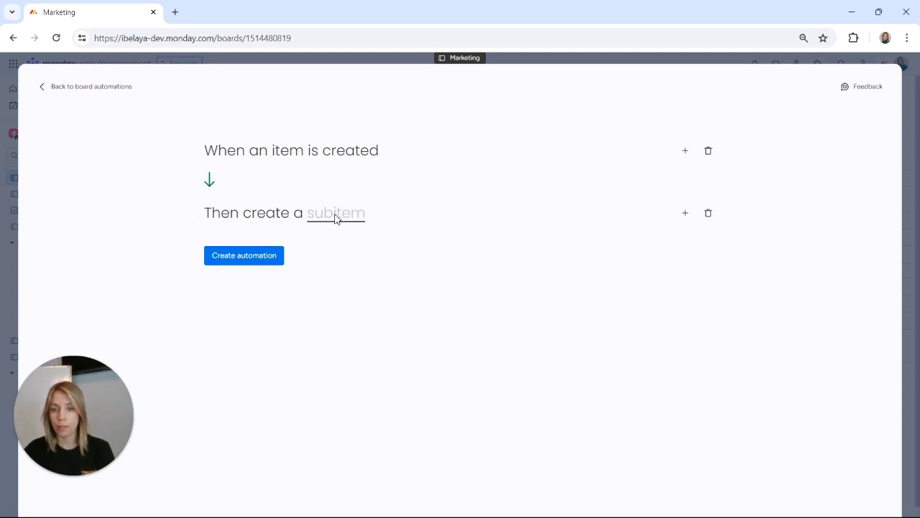
pyautogui.click(337, 212)
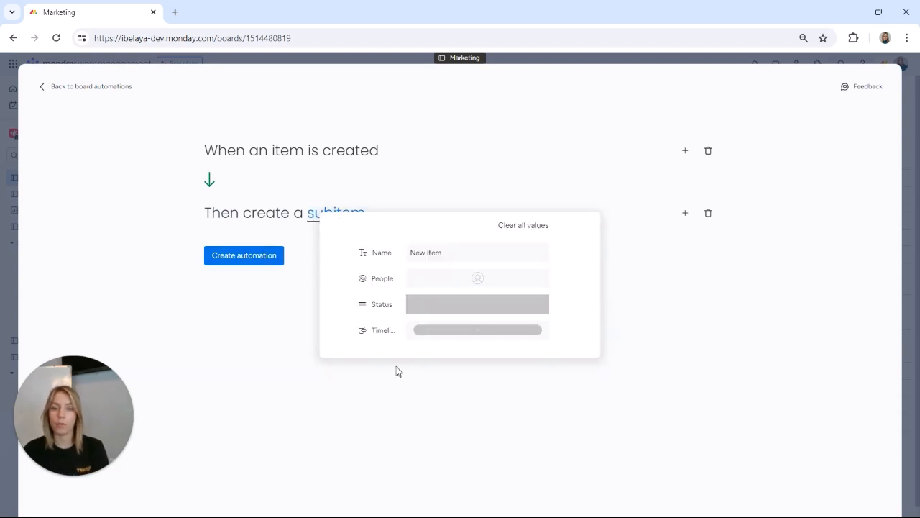
pyautogui.moveTo(371, 345)
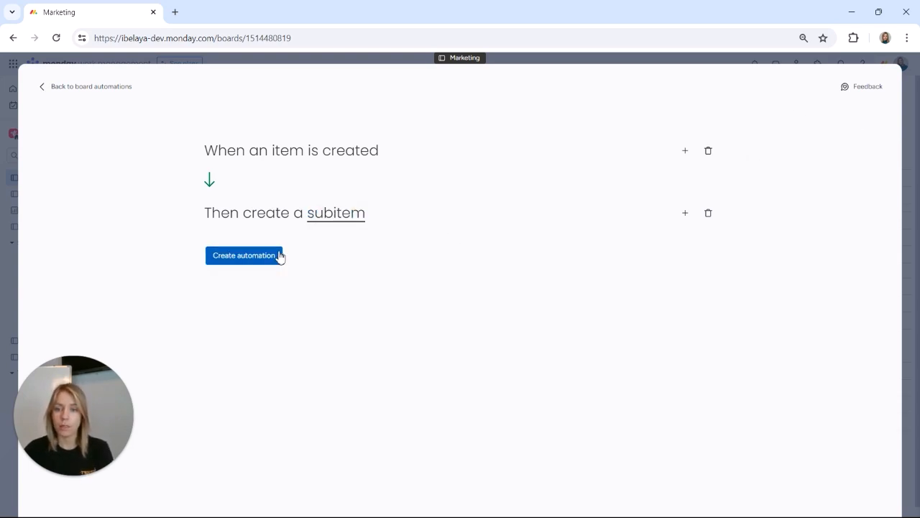
pyautogui.click(245, 256)
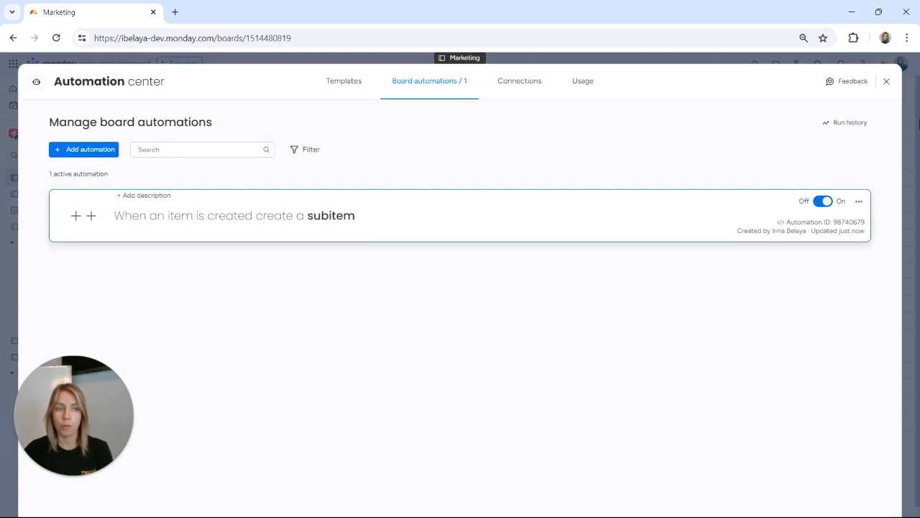
# Return to the board and start adding the remaining Facebook campaign sub-items.
pyautogui.click(885, 81)
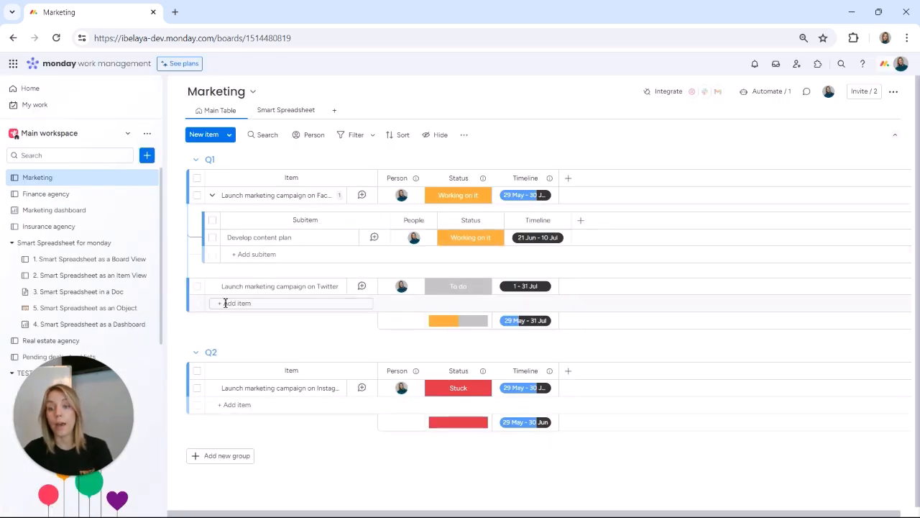
pyautogui.click(245, 302)
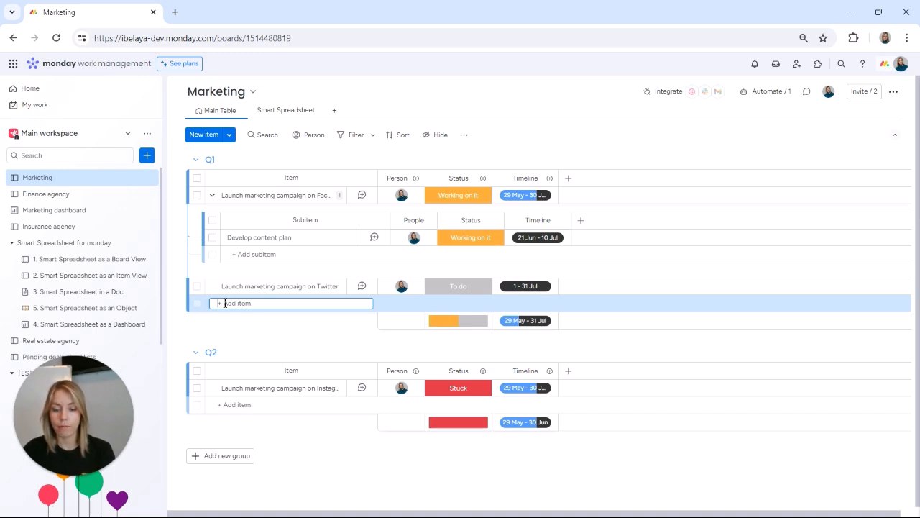
pyautogui.write('New')
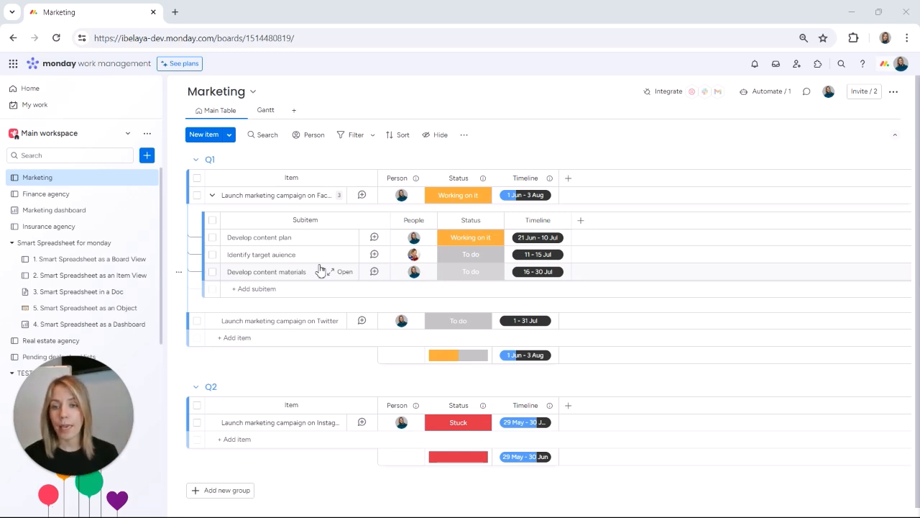
# Link each later sub-item to the one before it in the Dependency column.
pyautogui.click(581, 220)
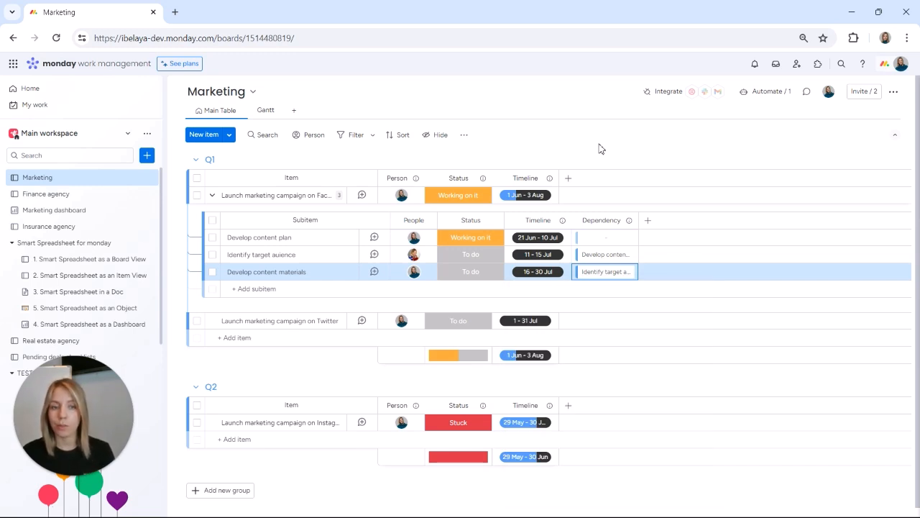
pyautogui.moveTo(294, 92)
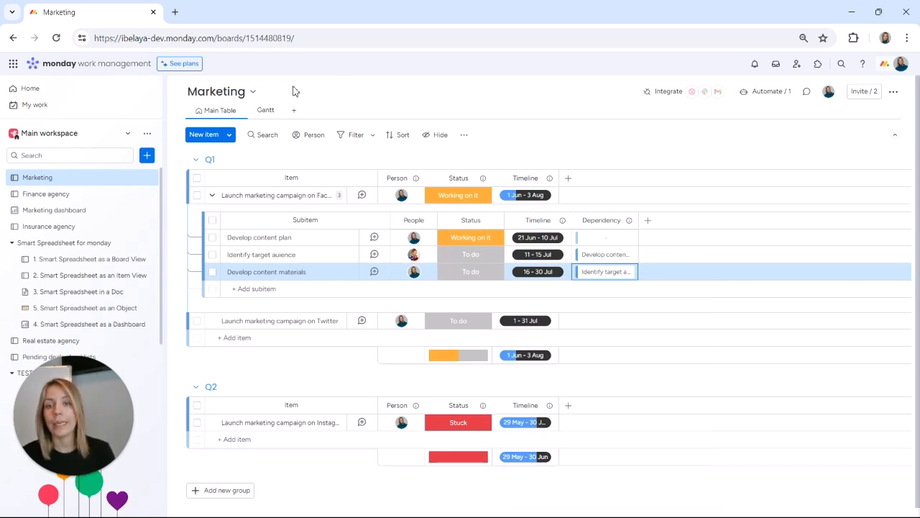
# Review the sub-item dependencies in the Gantt view and its widget settings, then return to the Main Table.
pyautogui.click(265, 109)
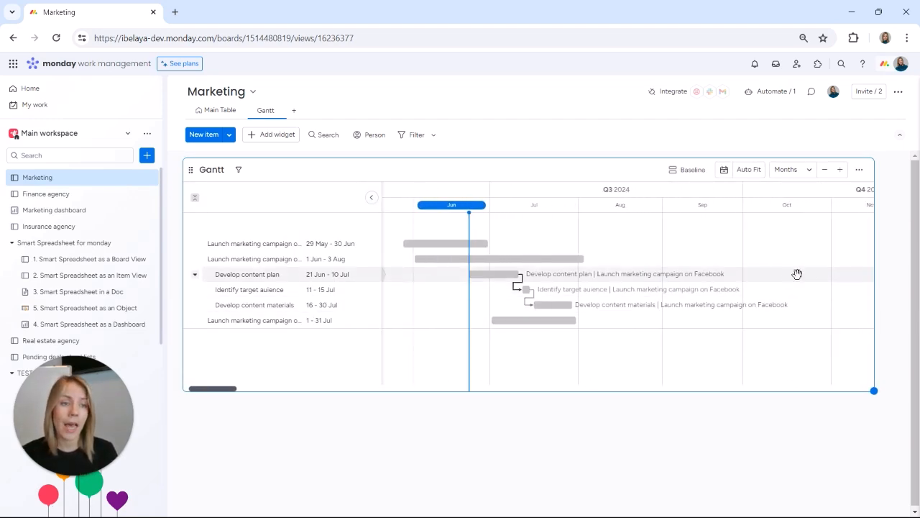
pyautogui.click(860, 170)
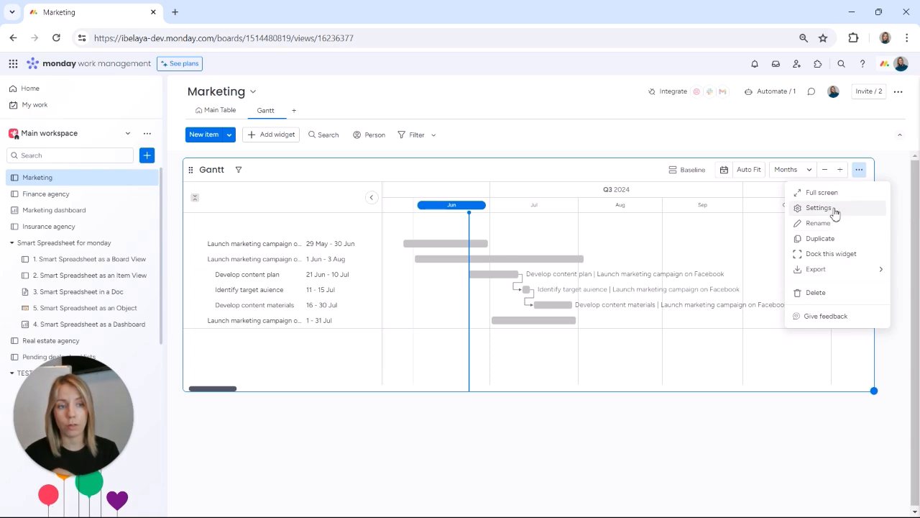
pyautogui.click(820, 207)
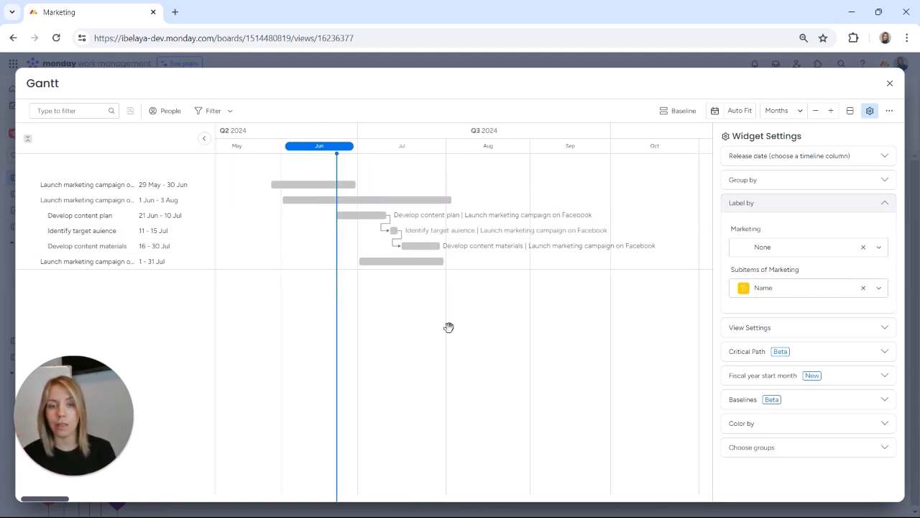
pyautogui.click(889, 81)
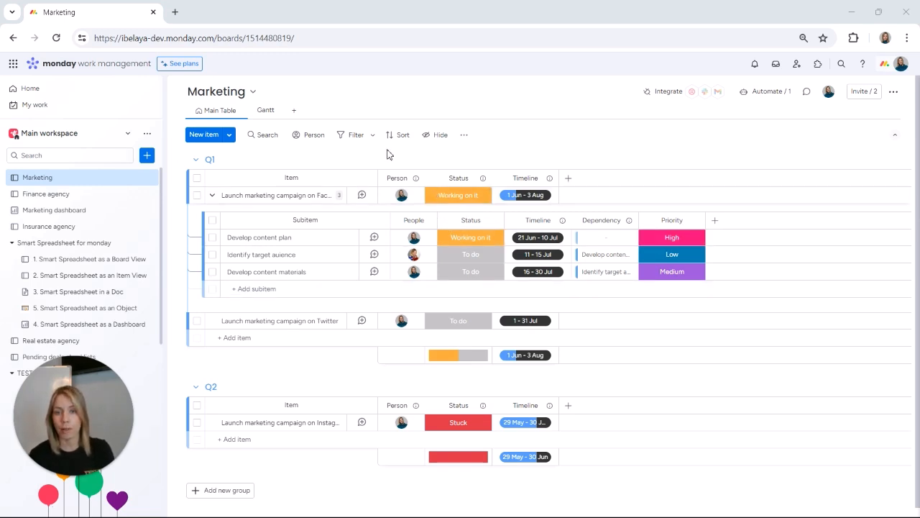
pyautogui.moveTo(372, 136)
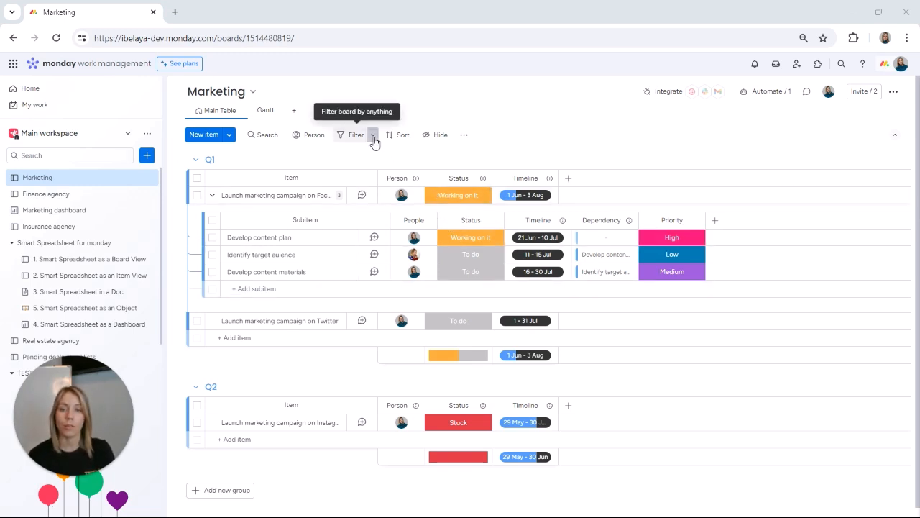
# Add an advanced filter on the sub-items' People column for one person.
pyautogui.click(356, 135)
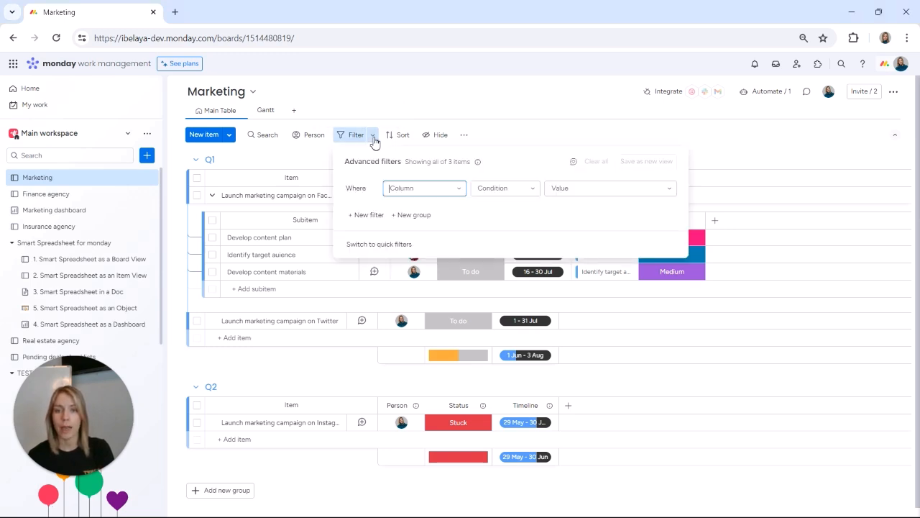
pyautogui.click(423, 187)
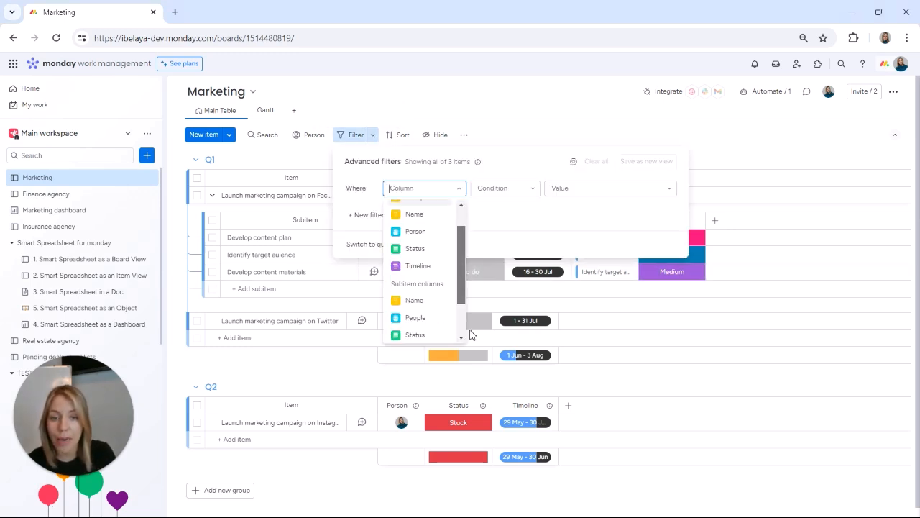
pyautogui.scroll(-3)
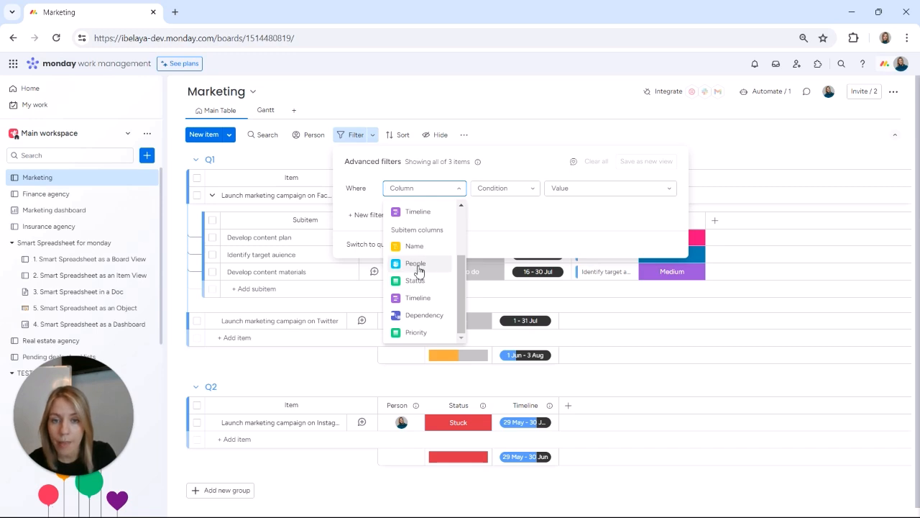
pyautogui.click(414, 263)
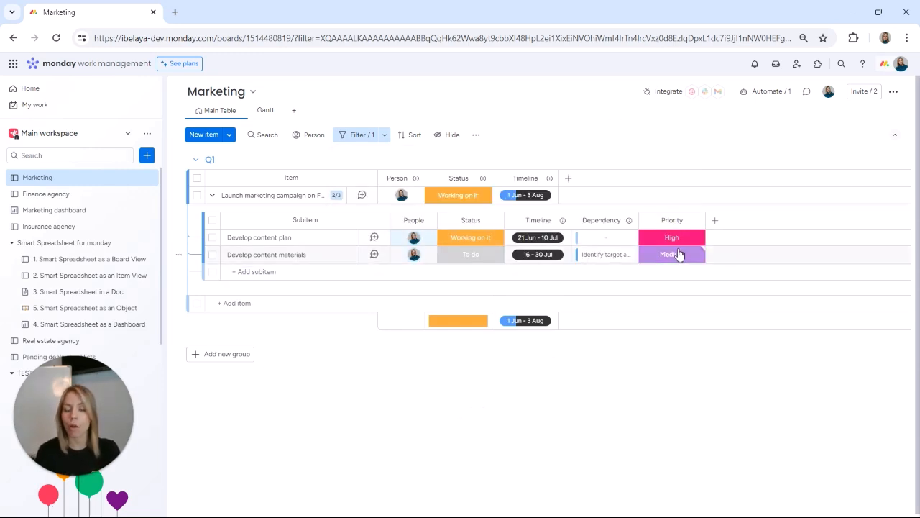
pyautogui.moveTo(382, 135)
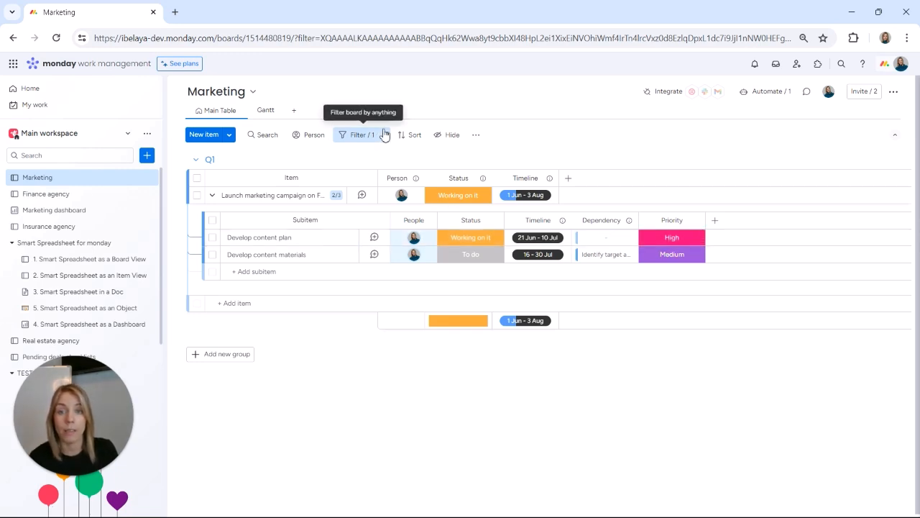
# Add a second condition keeping only sub-items with High priority.
pyautogui.click(359, 135)
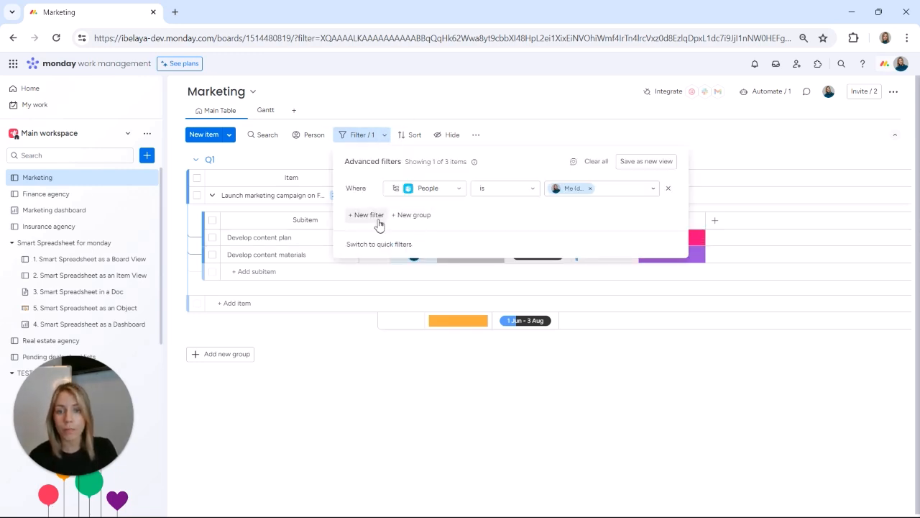
pyautogui.click(366, 214)
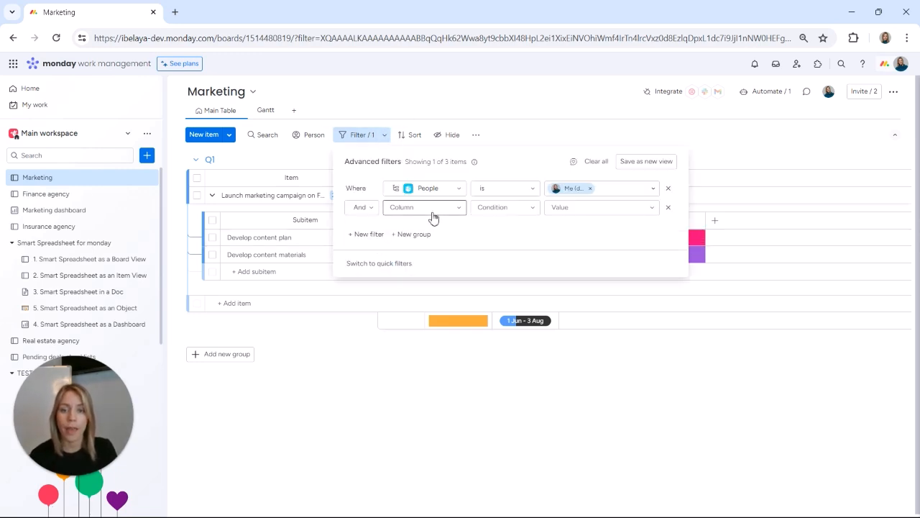
pyautogui.click(424, 207)
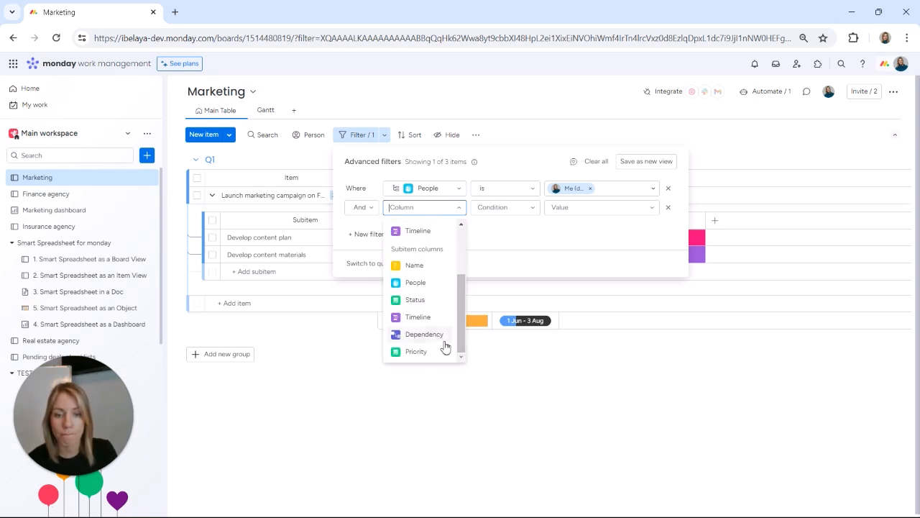
pyautogui.click(416, 351)
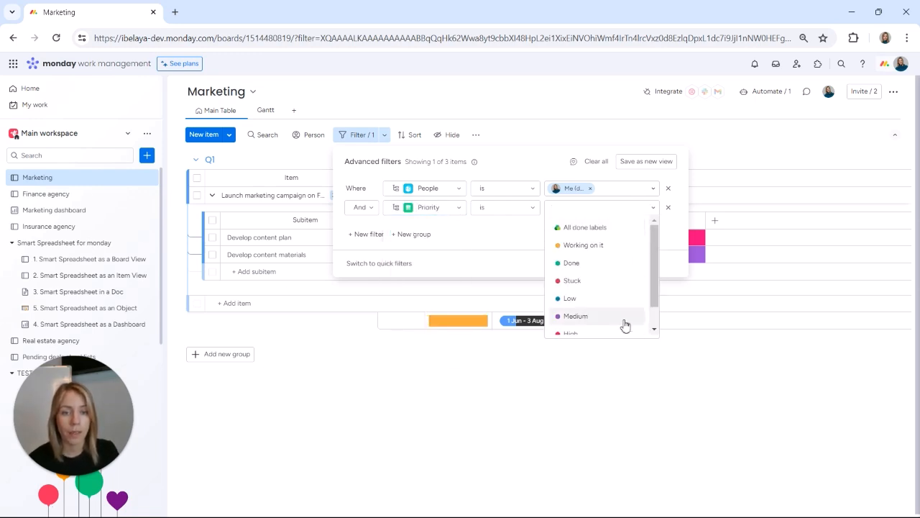
pyautogui.click(569, 333)
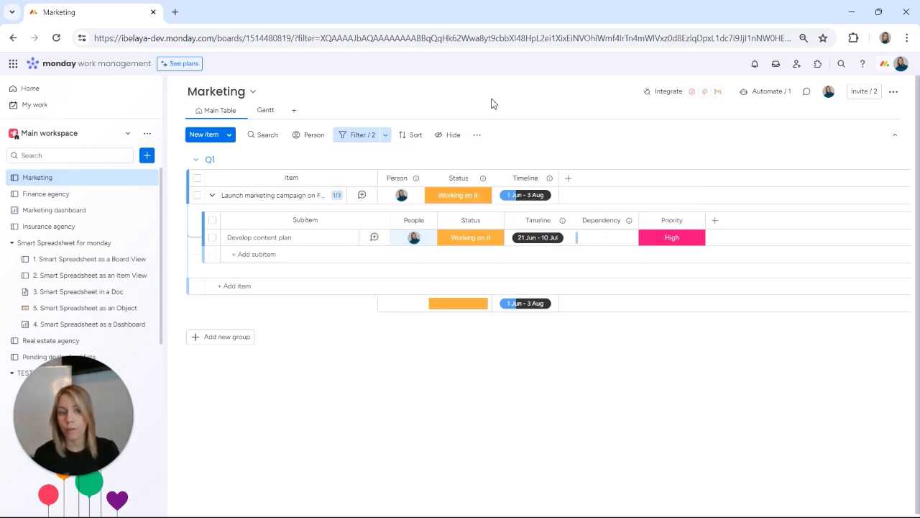
pyautogui.moveTo(445, 397)
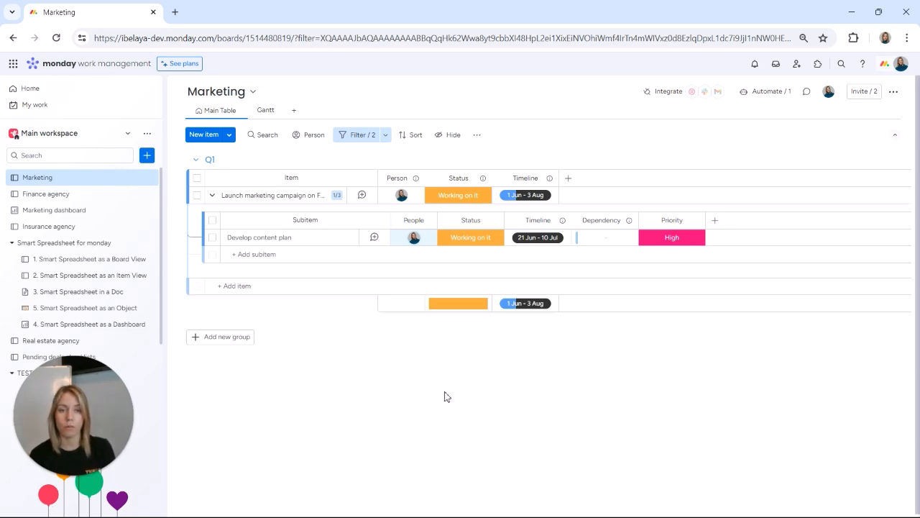
pyautogui.moveTo(434, 328)
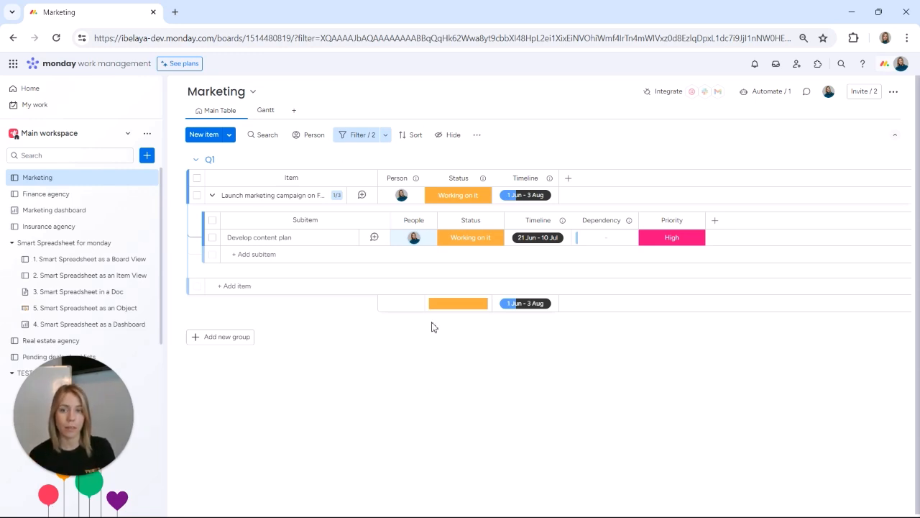
# Save the filtered board as a new table view named 'Irina's tasks'.
pyautogui.click(359, 135)
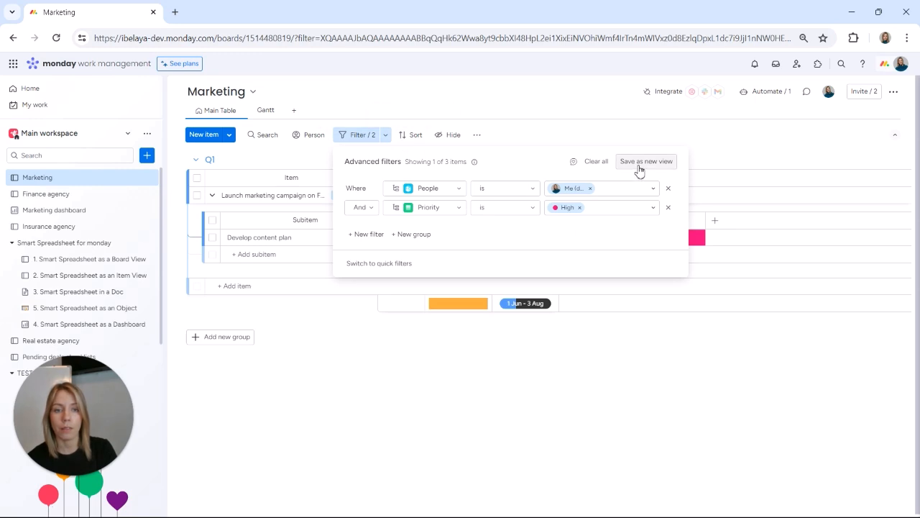
pyautogui.click(644, 161)
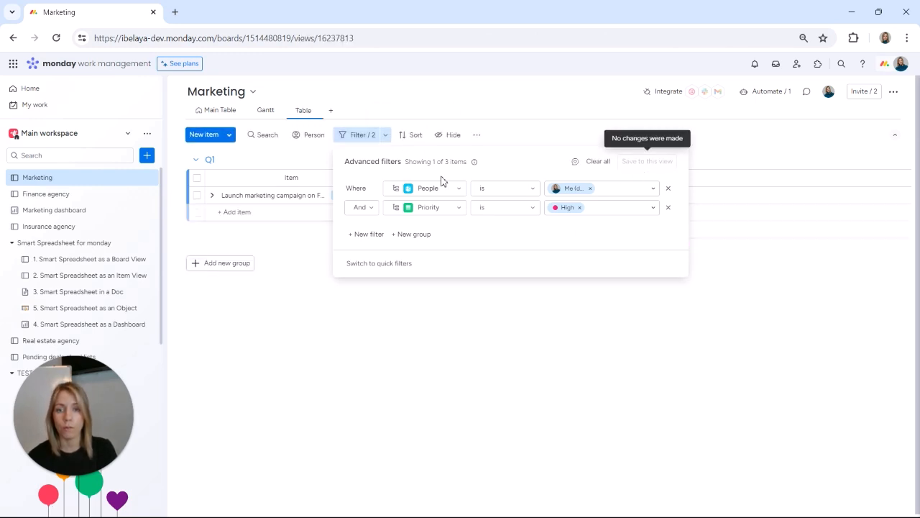
pyautogui.click(314, 109)
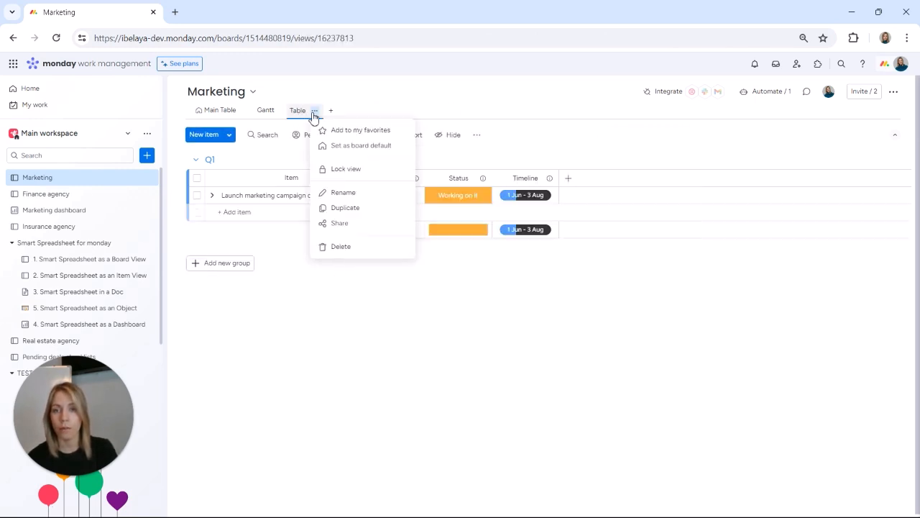
pyautogui.moveTo(352, 195)
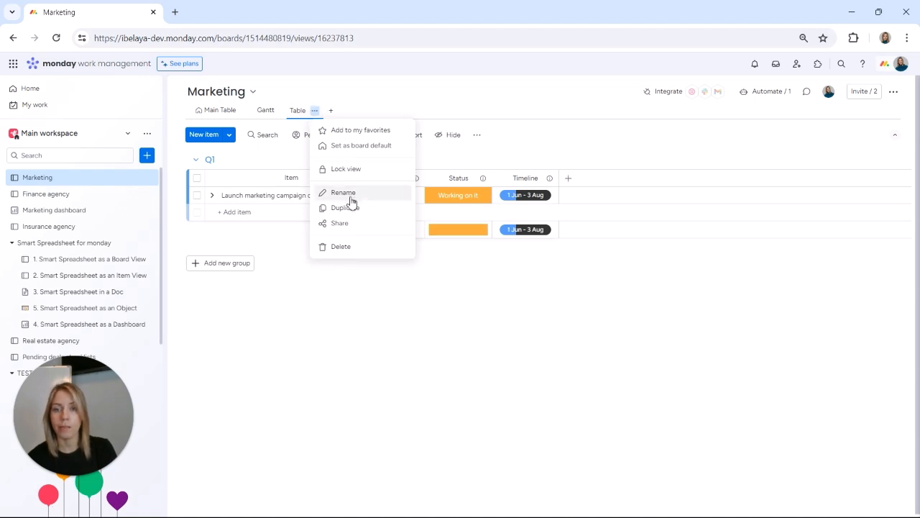
pyautogui.click(343, 192)
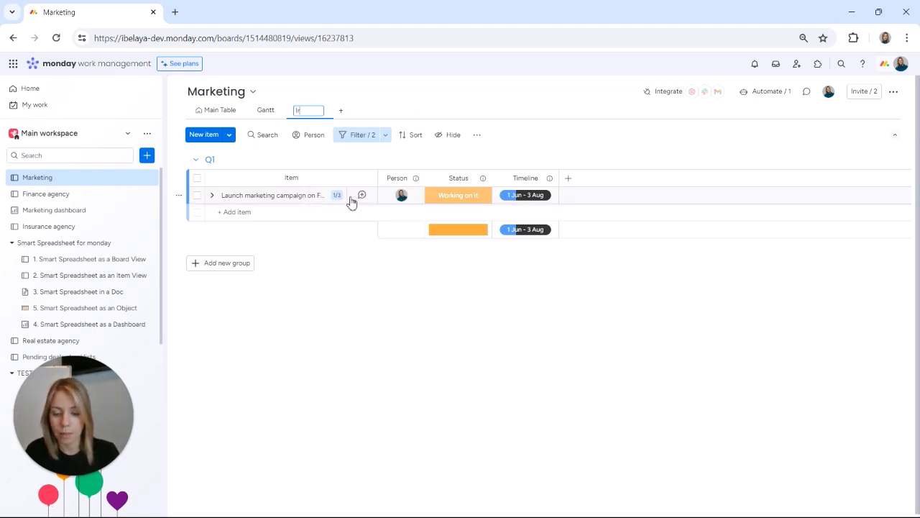
pyautogui.write("Irina's tasks")
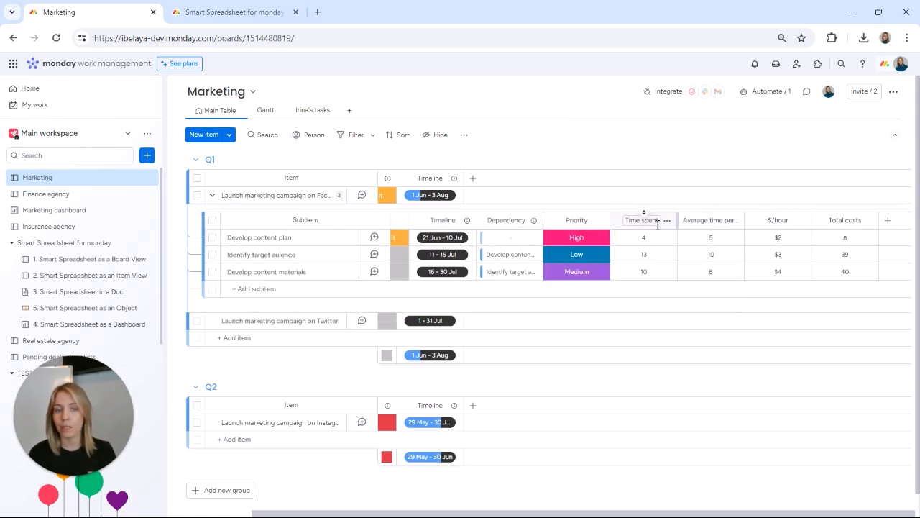
# Set the Total costs formula to {$/hour}*{Time spent} for the sub-items.
pyautogui.click(711, 253)
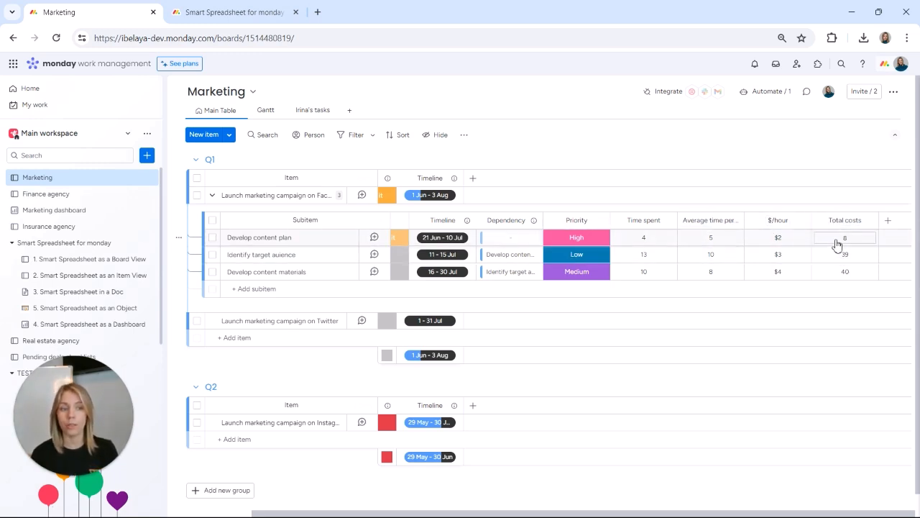
pyautogui.click(846, 237)
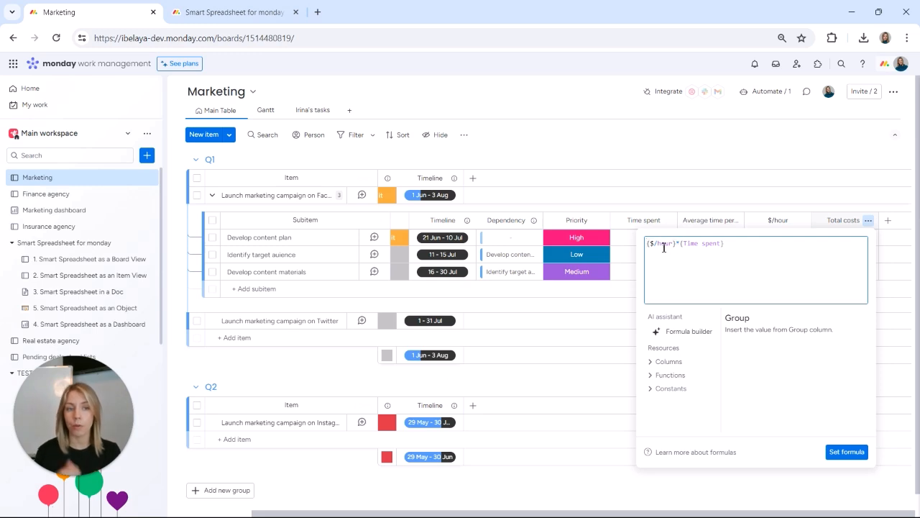
pyautogui.moveTo(680, 141)
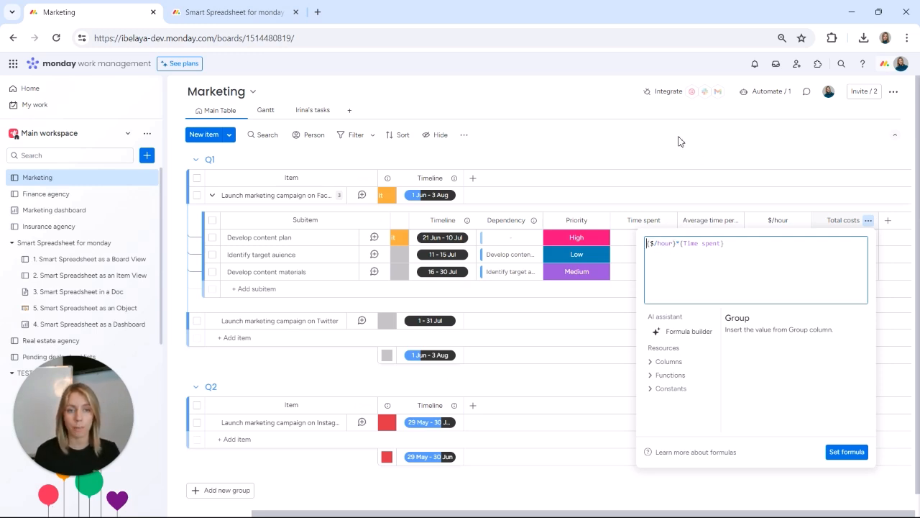
pyautogui.click(845, 452)
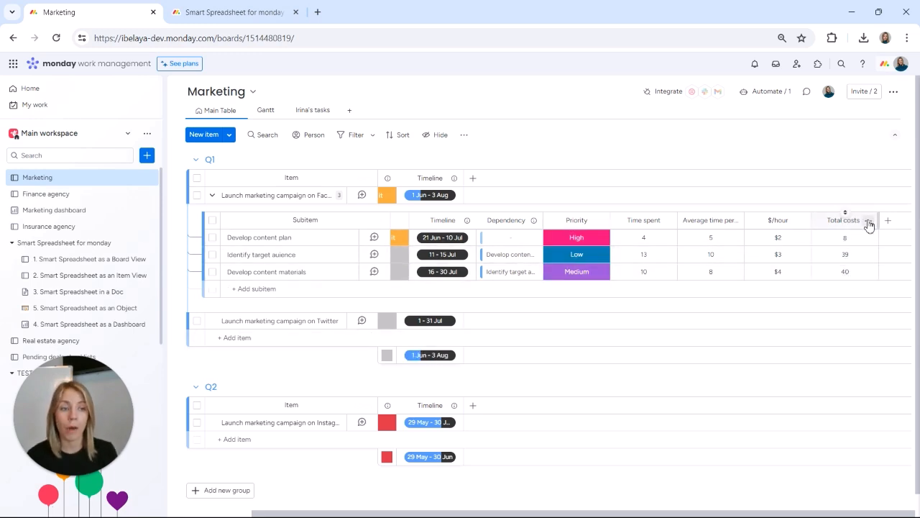
pyautogui.click(869, 223)
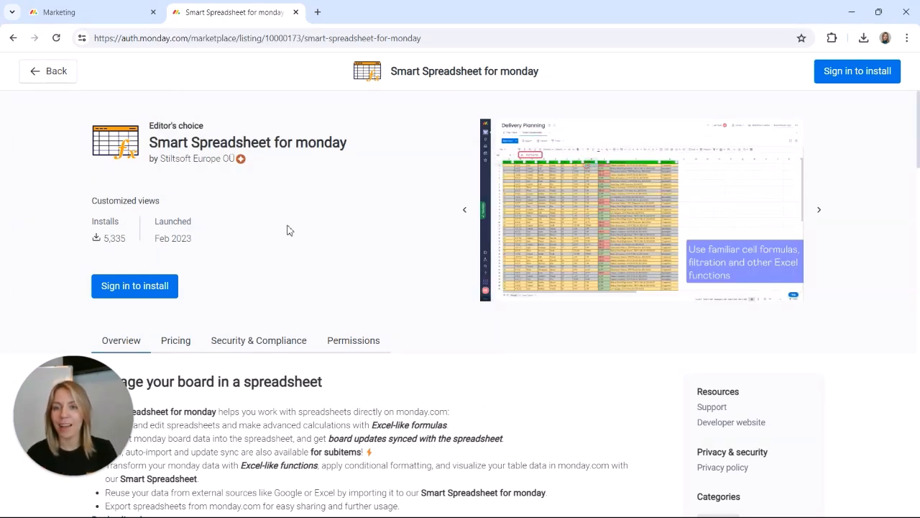
pyautogui.moveTo(135, 285)
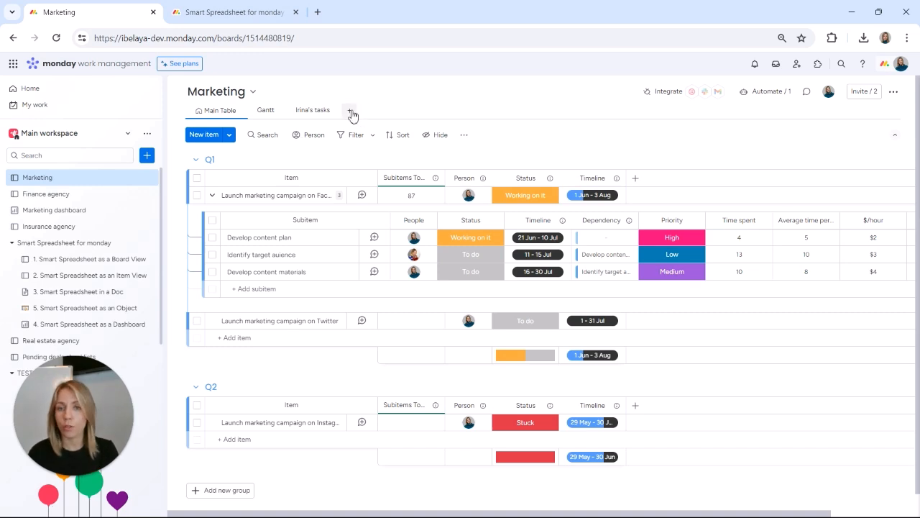
# Add a Smart Spreadsheet view to the Marketing board.
pyautogui.click(351, 109)
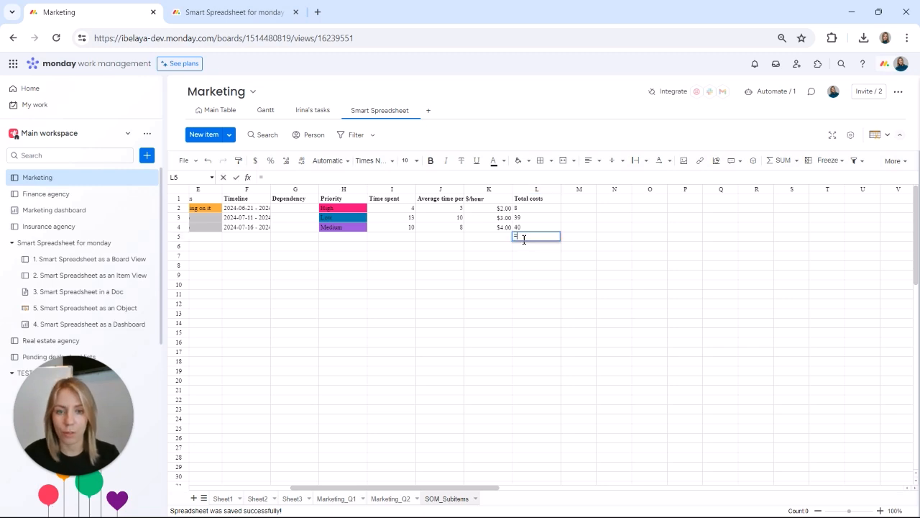
# Sum the sub-item cost cells under the Total costs column with =SUM().
pyautogui.write('=SUM(')
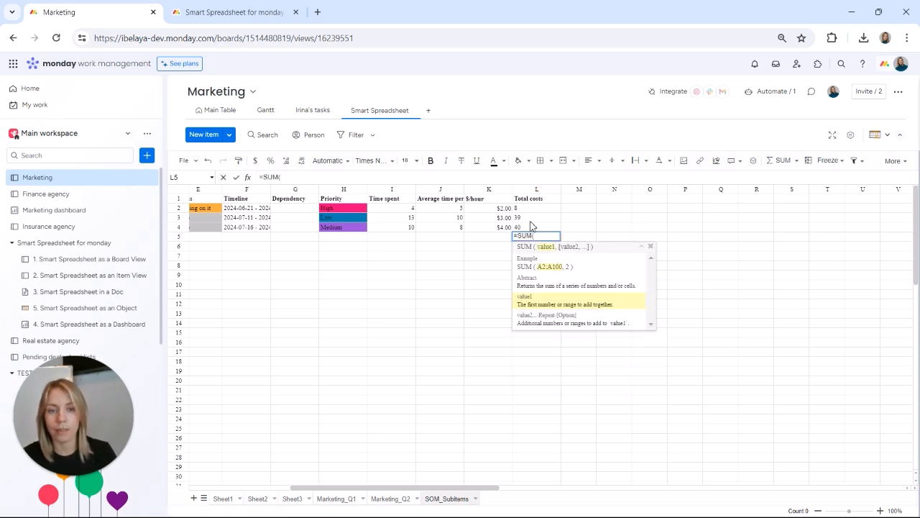
pyautogui.moveTo(536, 207); pyautogui.dragTo(536, 227)
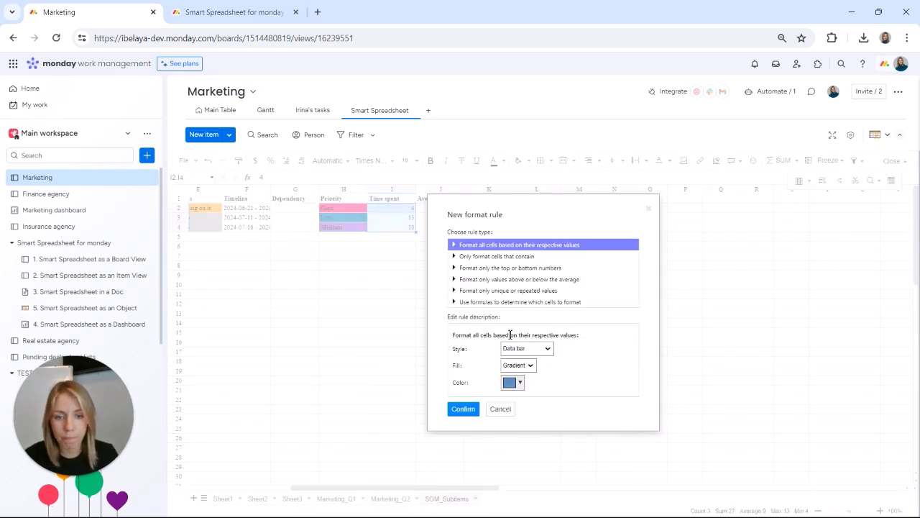
# Add a formula-based highlight rule (I2>...) colouring high Time spent values red.
pyautogui.click(519, 302)
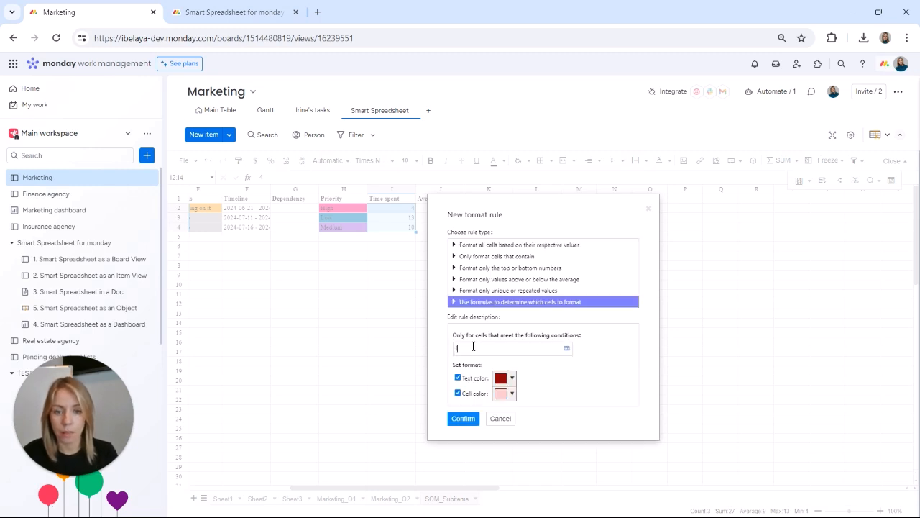
pyautogui.write('I2>')
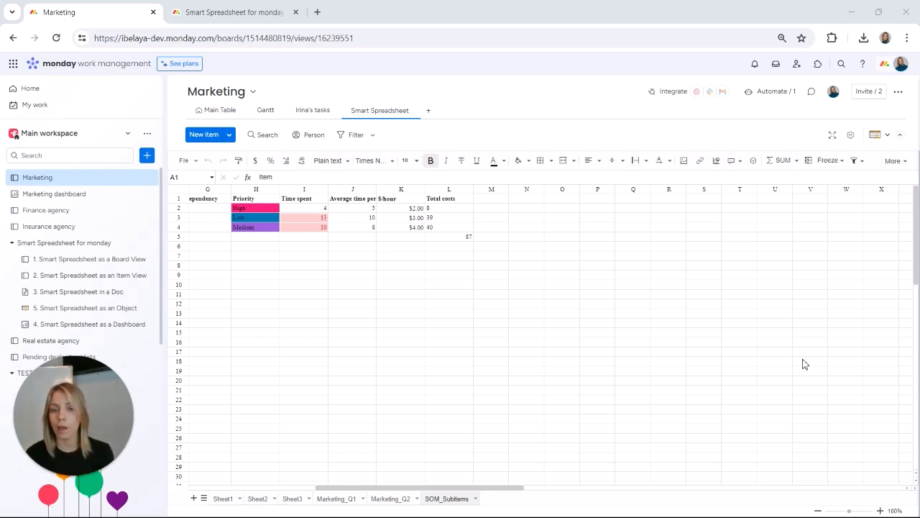
pyautogui.moveTo(85, 194)
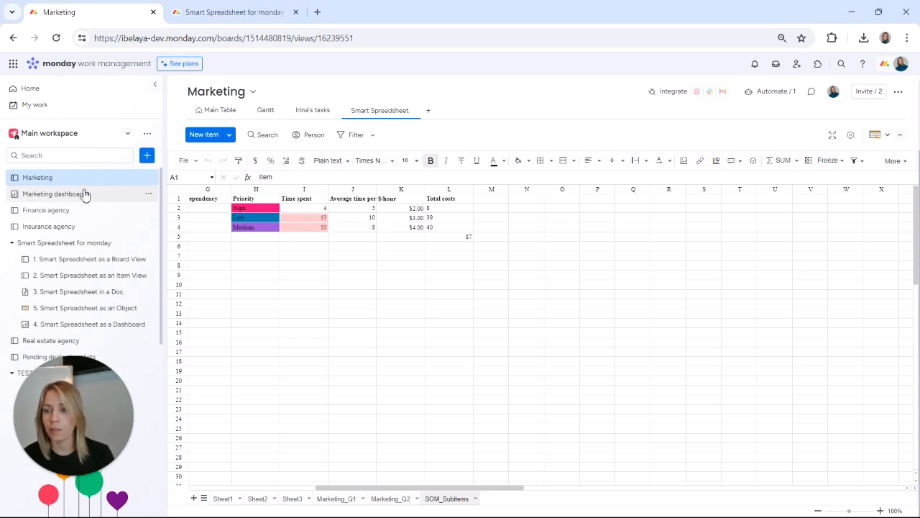
# Add a Smart Spreadsheet widget to the Marketing dashboard charting Time spent versus Average time.
pyautogui.click(55, 193)
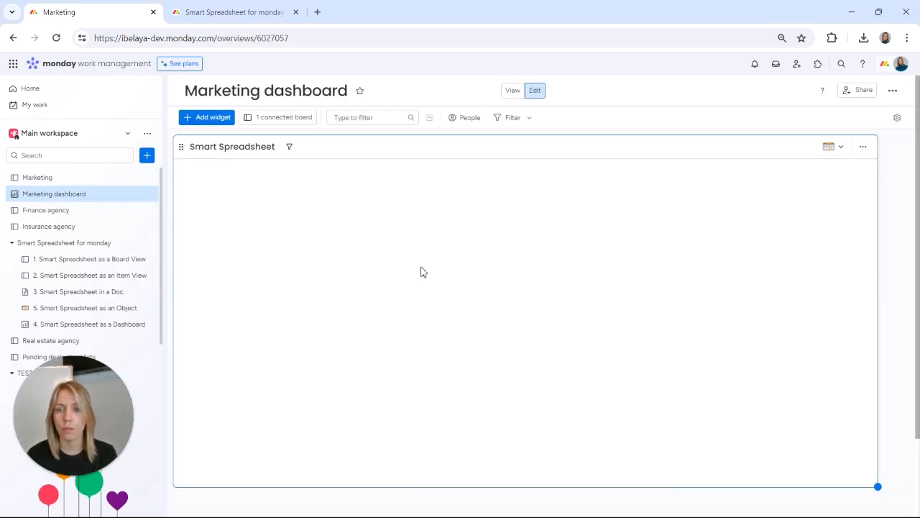
pyautogui.click(207, 117)
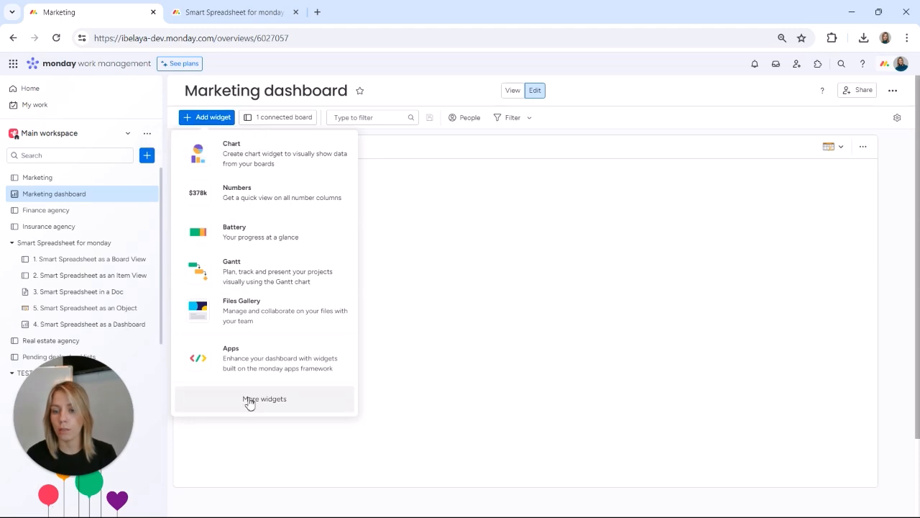
pyautogui.click(265, 398)
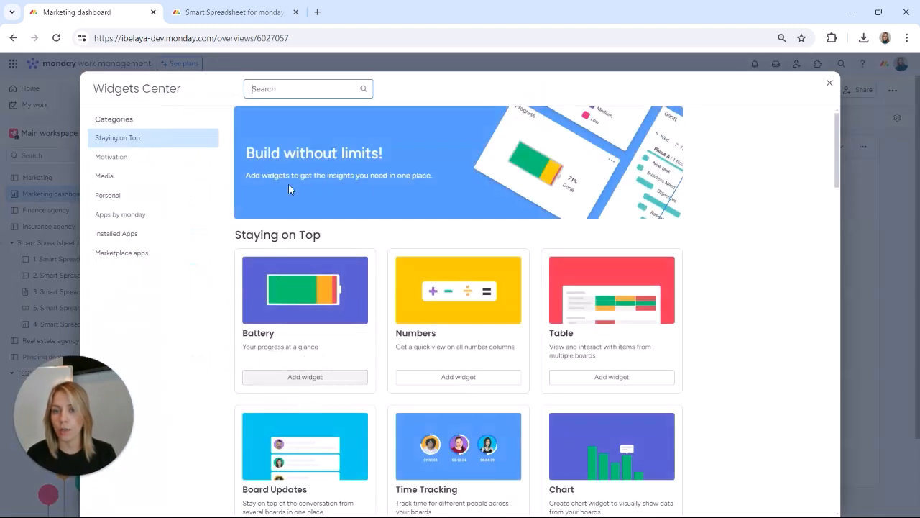
pyautogui.click(828, 82)
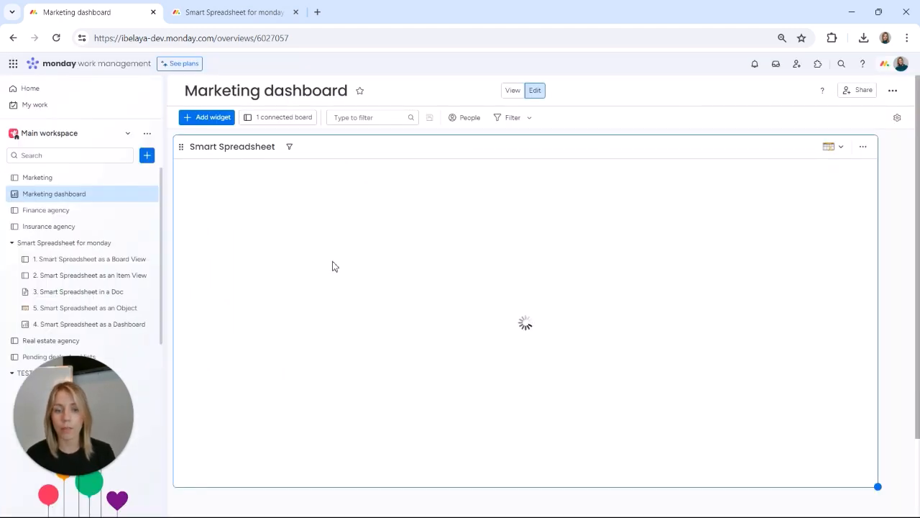
pyautogui.click(192, 168)
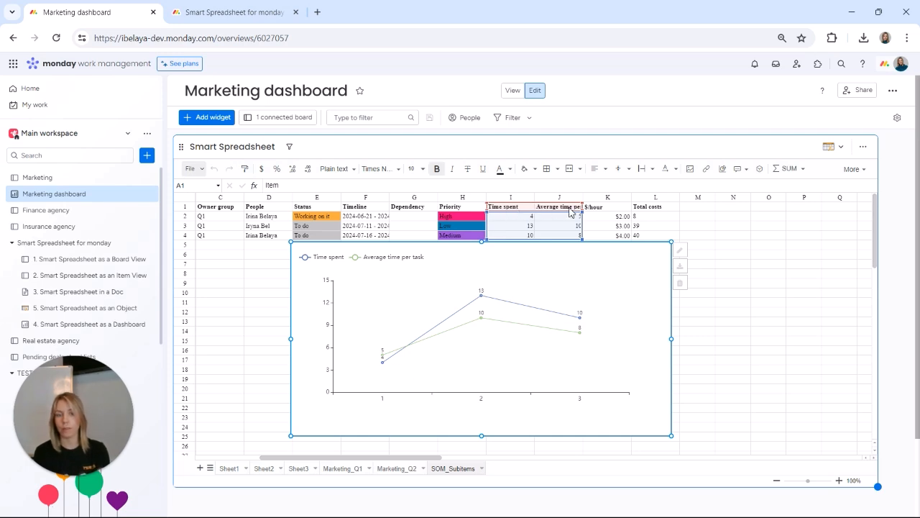
pyautogui.moveTo(420, 333)
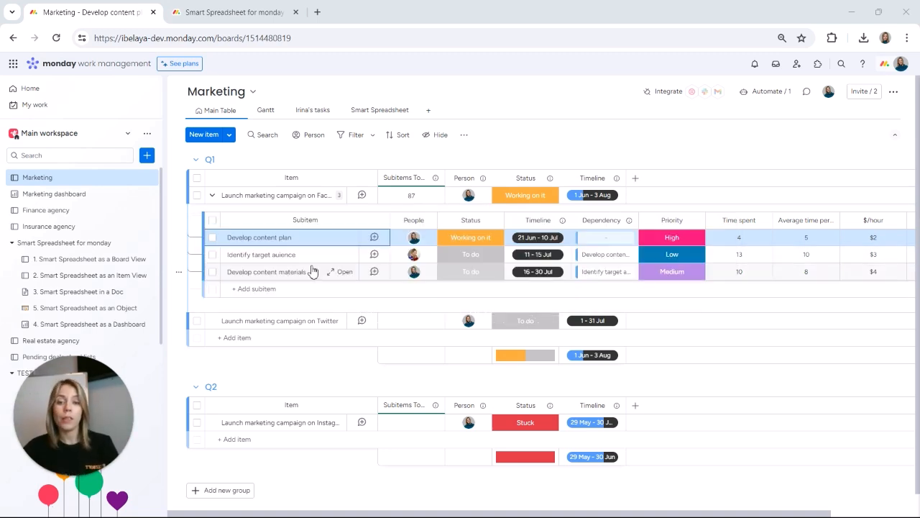
# Post an update reading '1 step' on the Develop content plan sub-item.
pyautogui.click(374, 237)
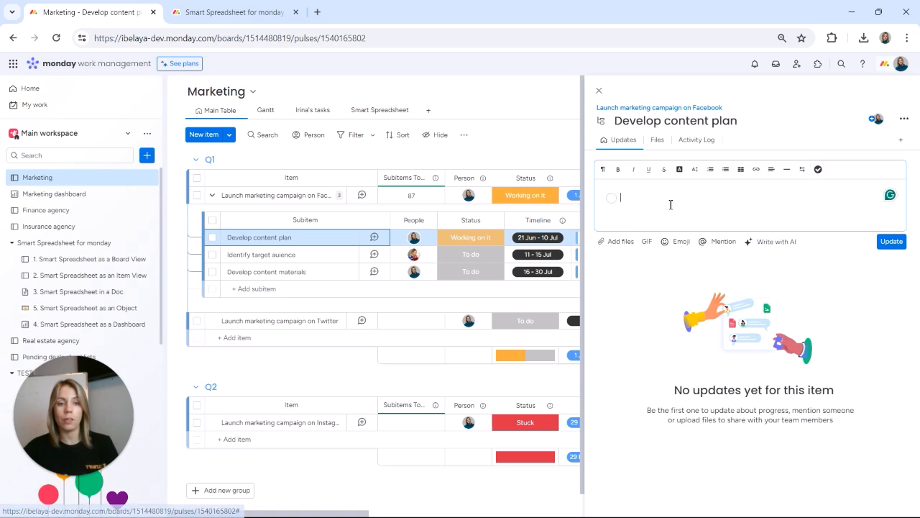
pyautogui.write('1 step')
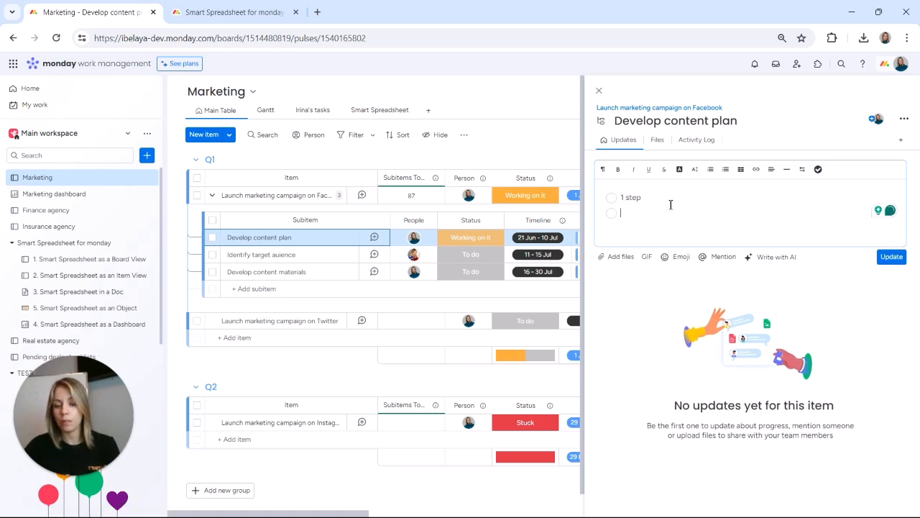
pyautogui.click(233, 11)
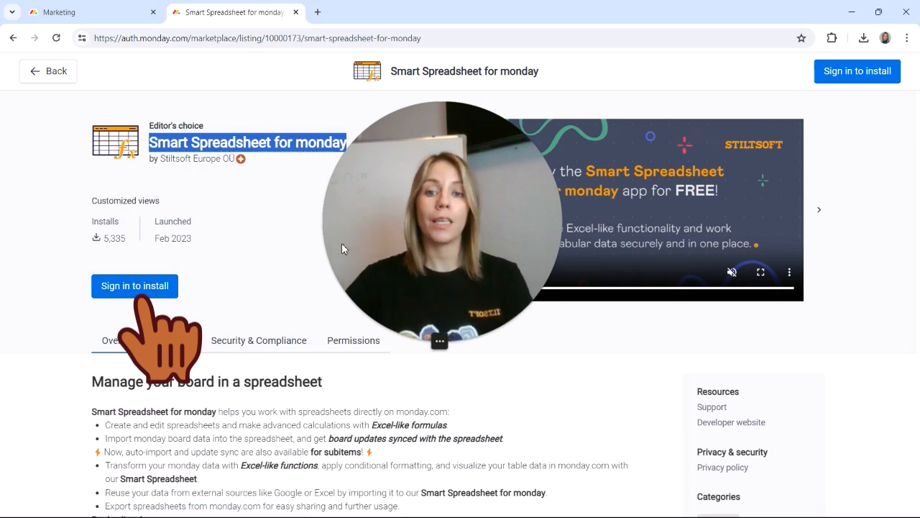
pyautogui.moveTo(293, 256)
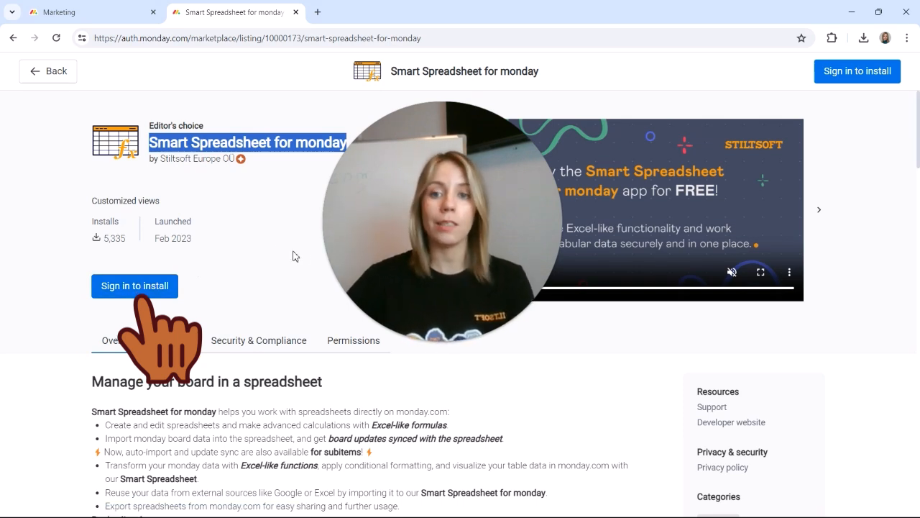